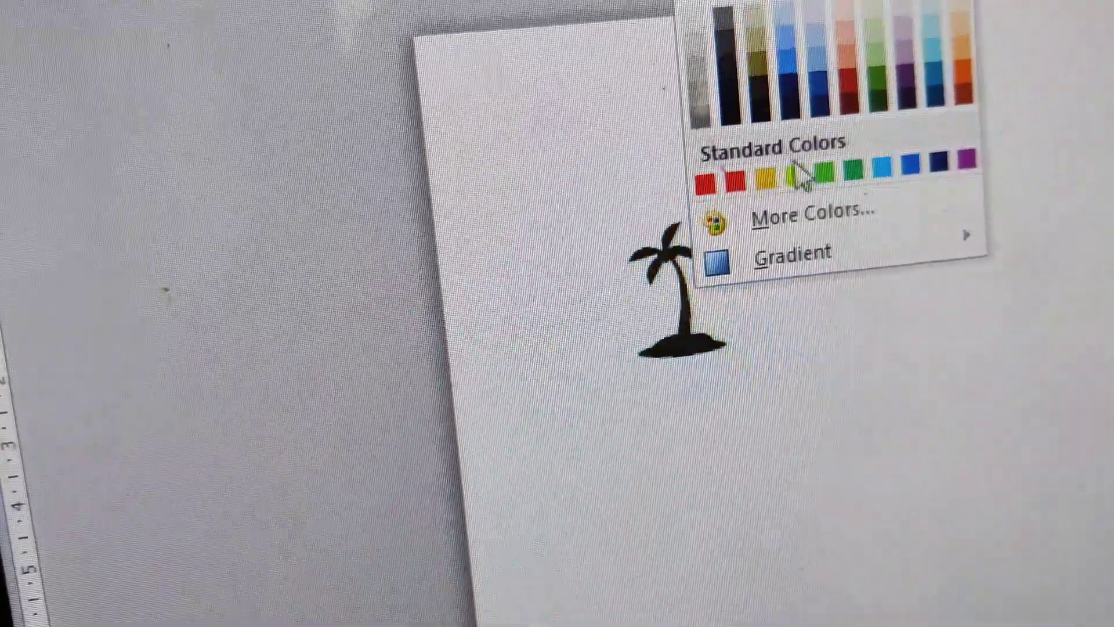
Recolor the selected palm tree symbol green, then the darker standard green.
left_click(850, 234)
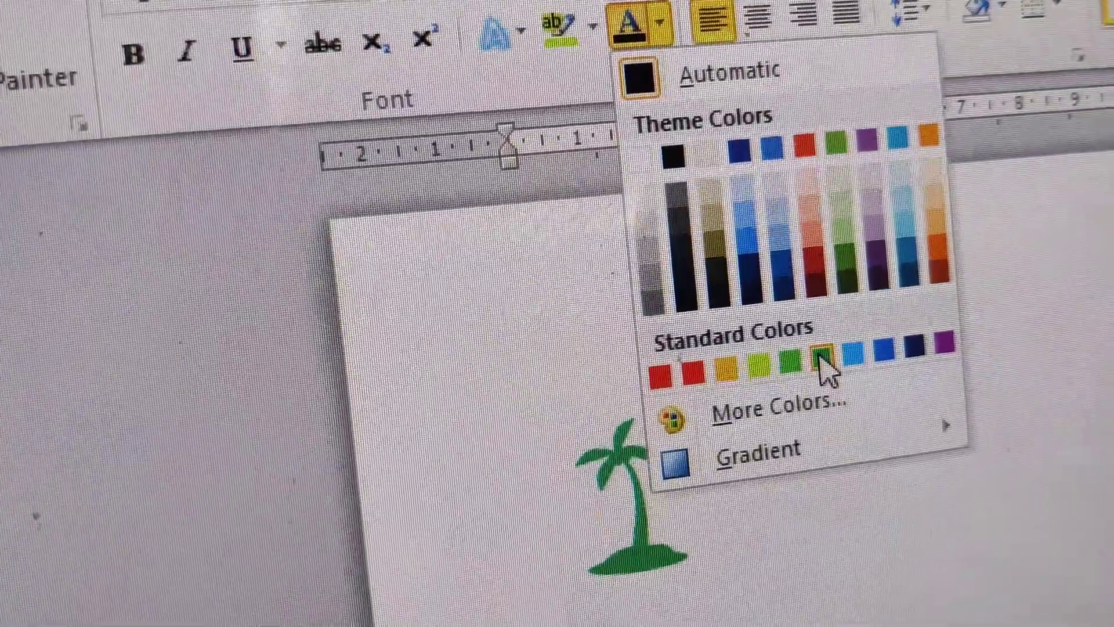
left_click(824, 369)
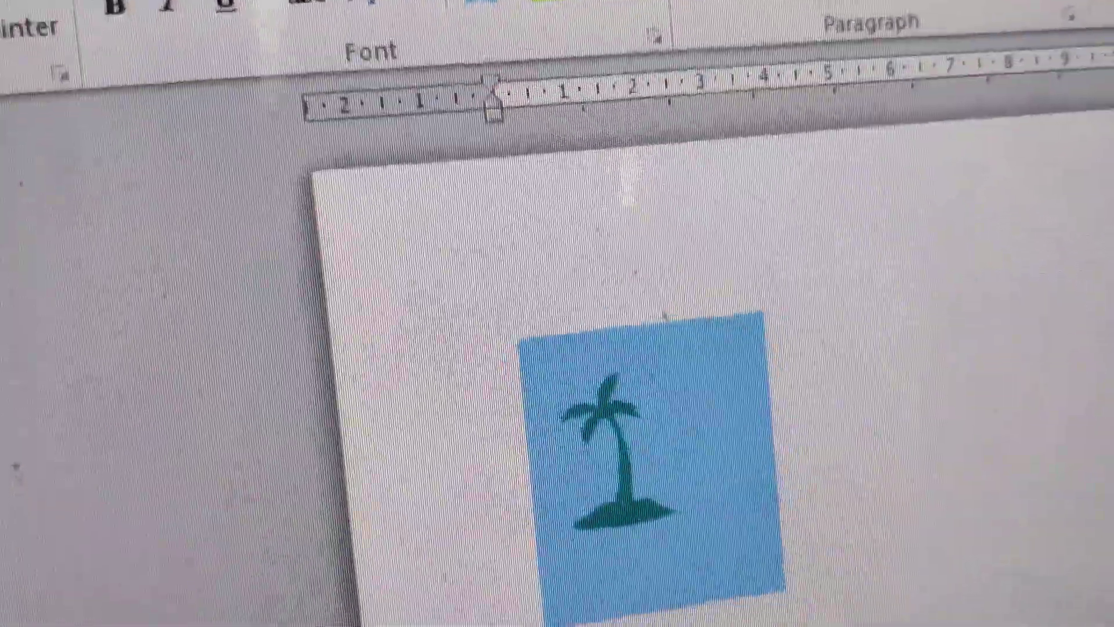